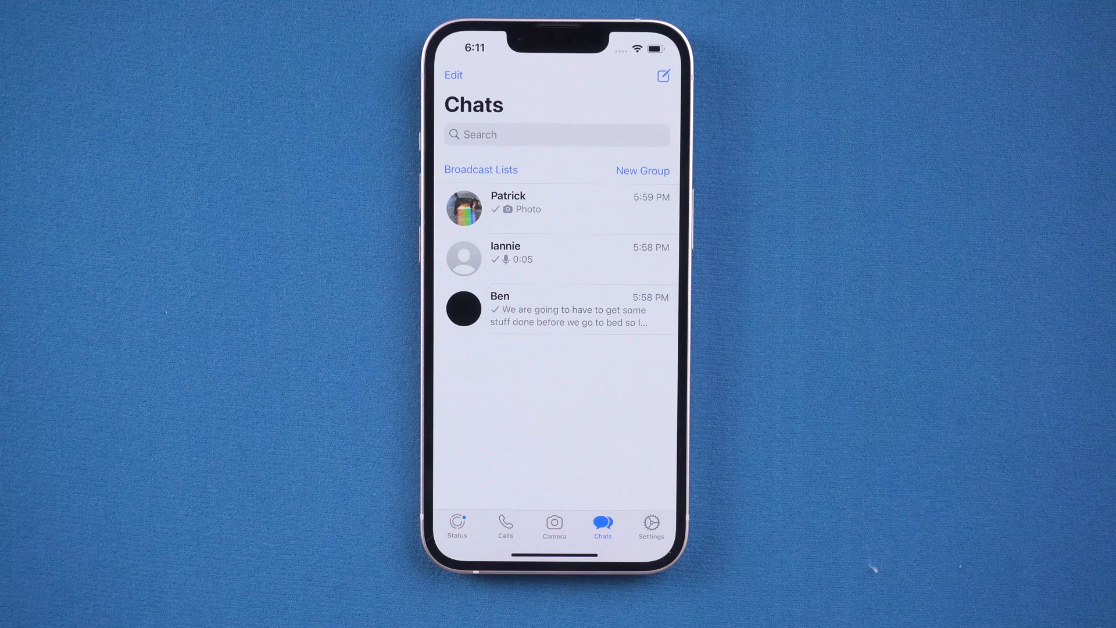
# Step: View the WhatsApp chat with iPhone photos, then the third chat's long bedtime message
pyautogui.click(555, 207)
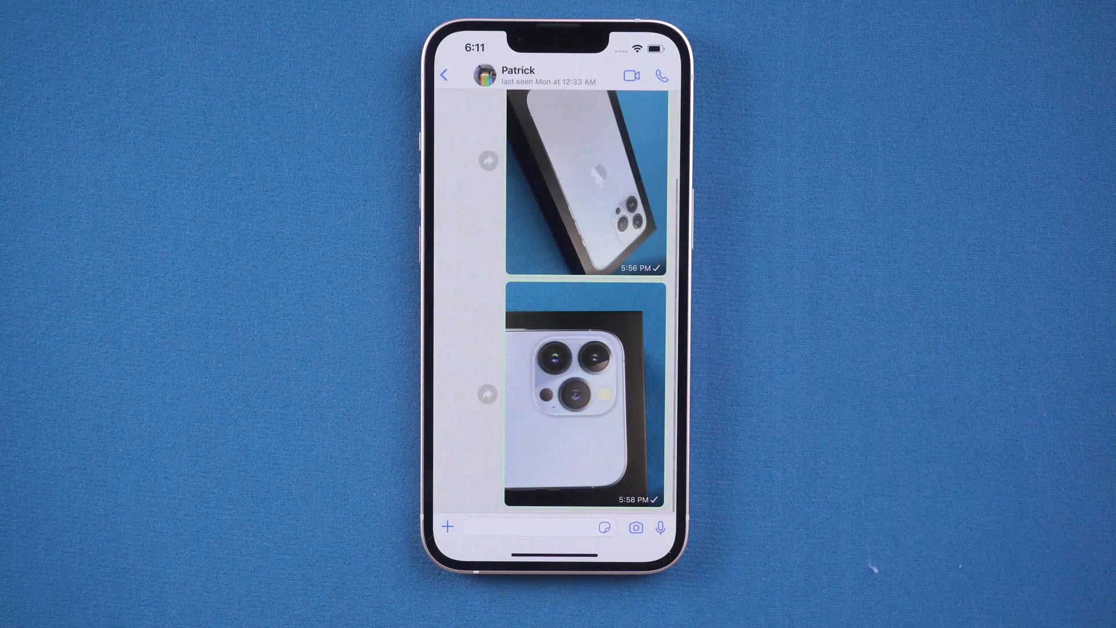
pyautogui.click(444, 74)
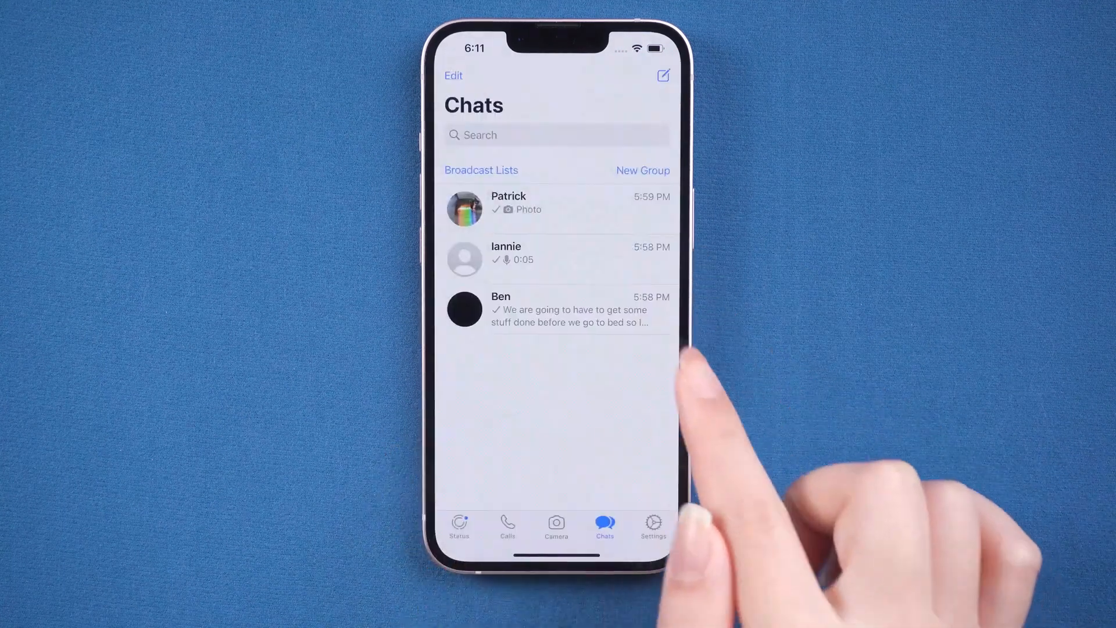
pyautogui.click(558, 309)
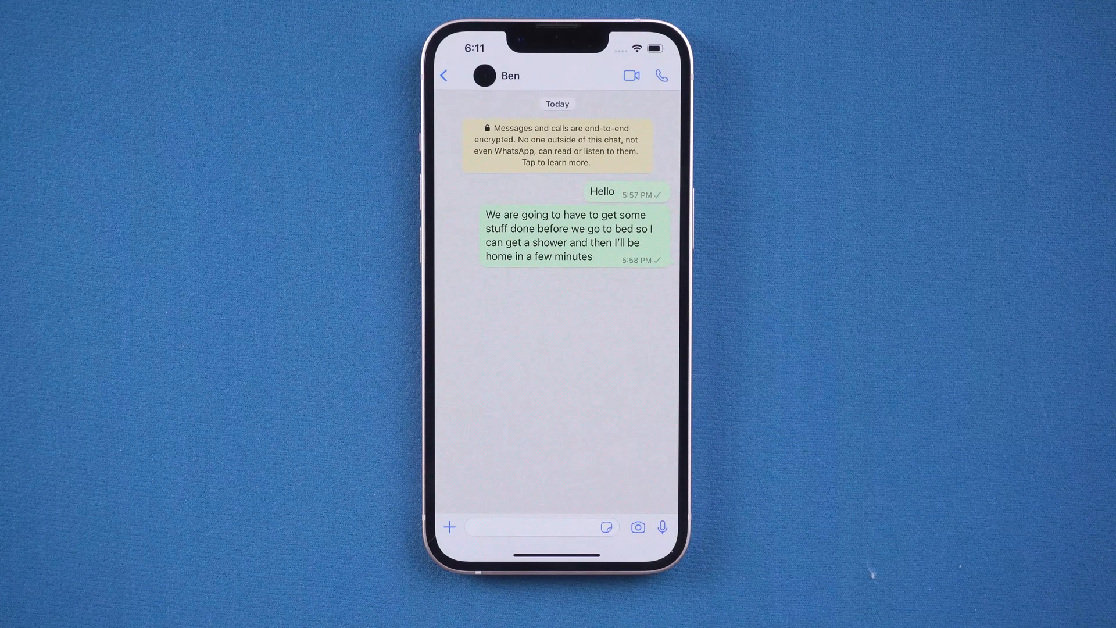
pyautogui.click(443, 76)
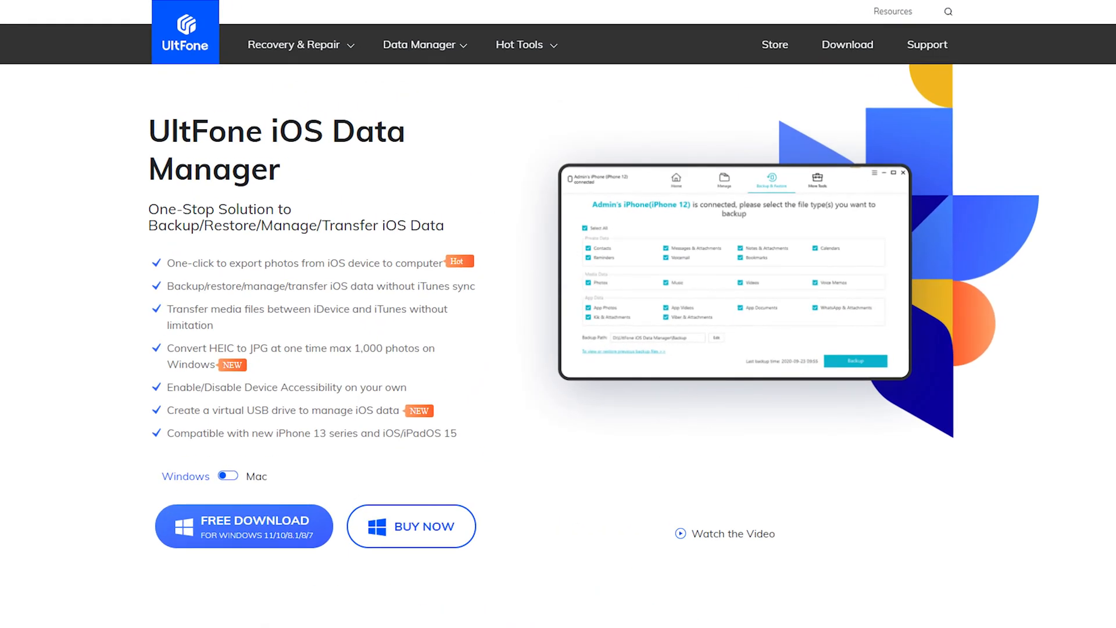
pyautogui.scroll(-3)
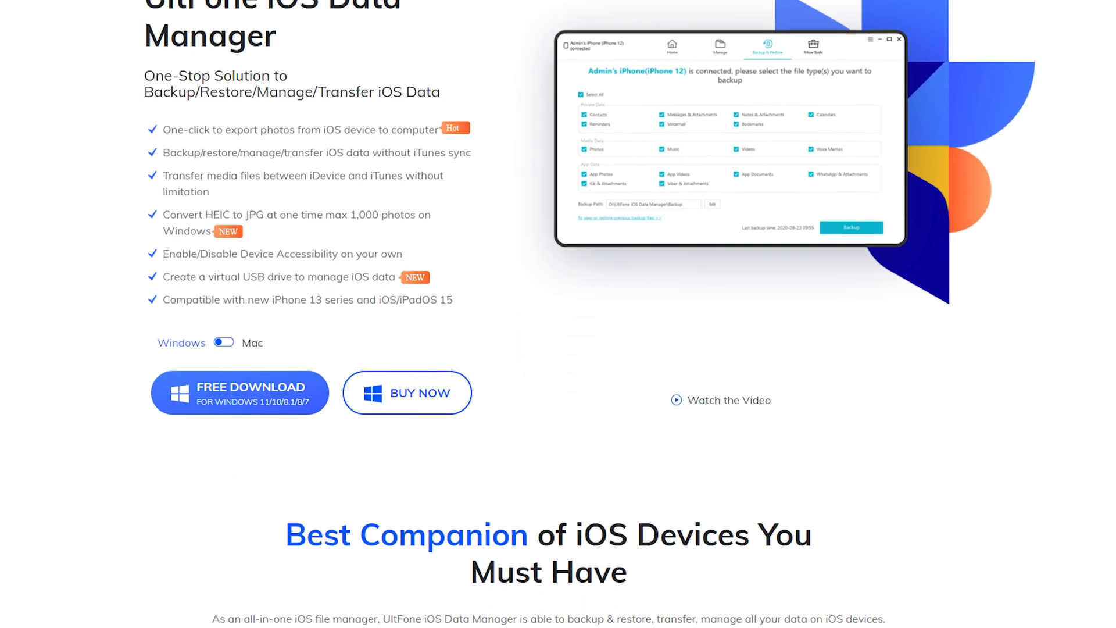
pyautogui.scroll(-3)
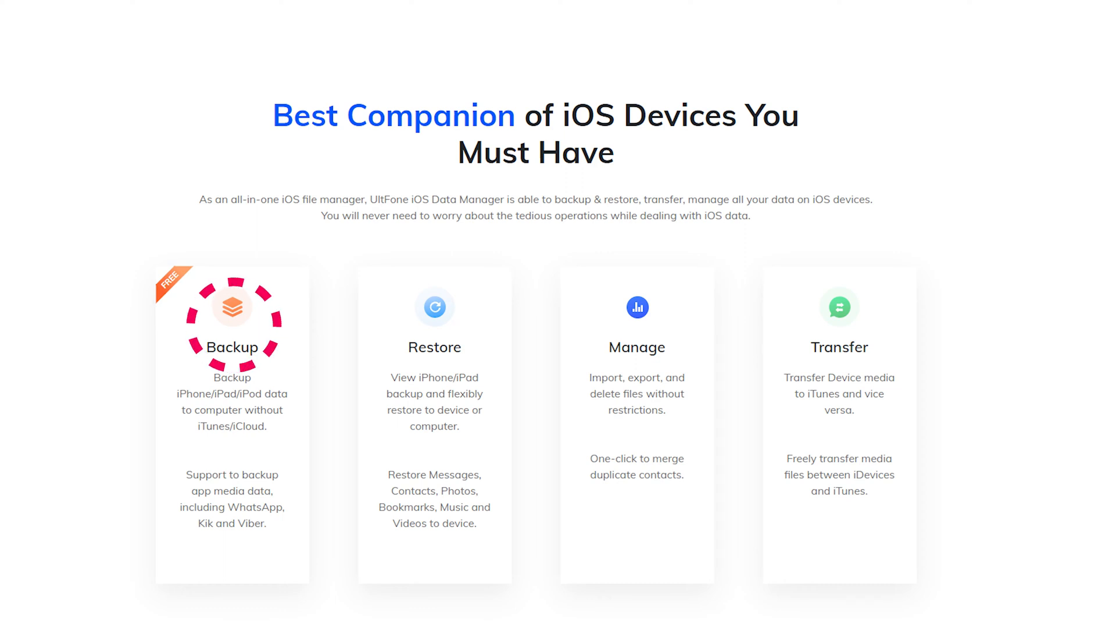
pyautogui.scroll(3)
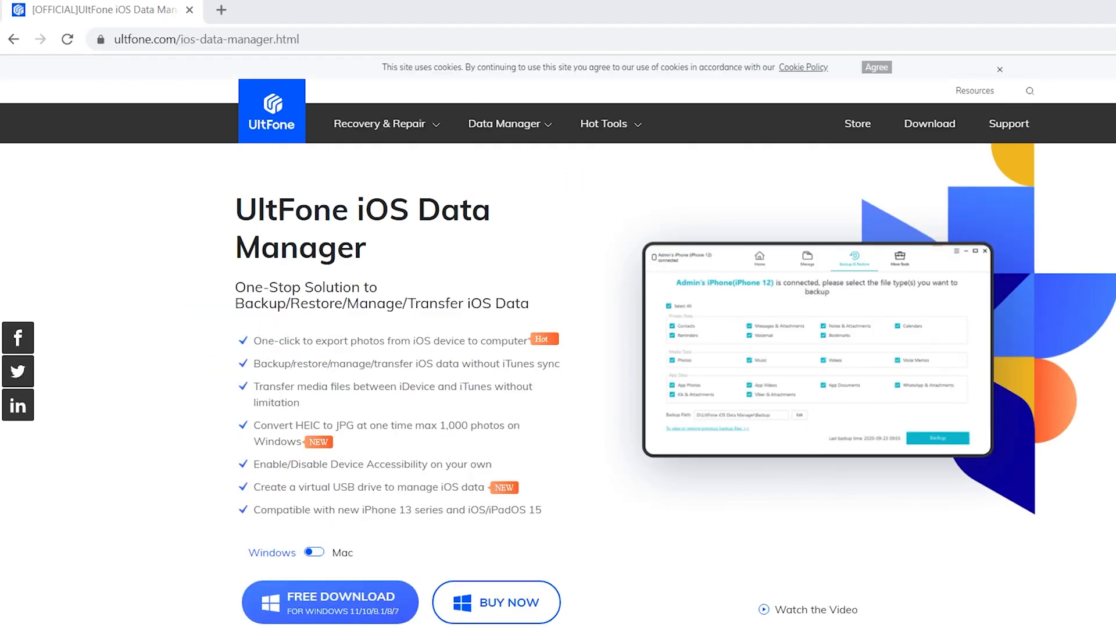
pyautogui.moveTo(381, 605)
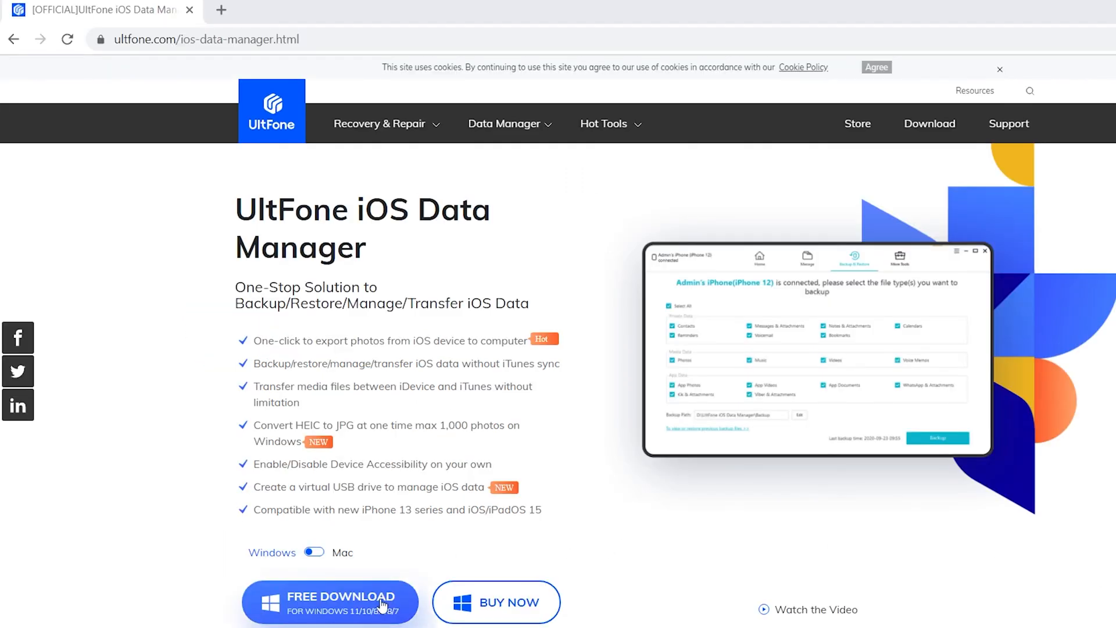